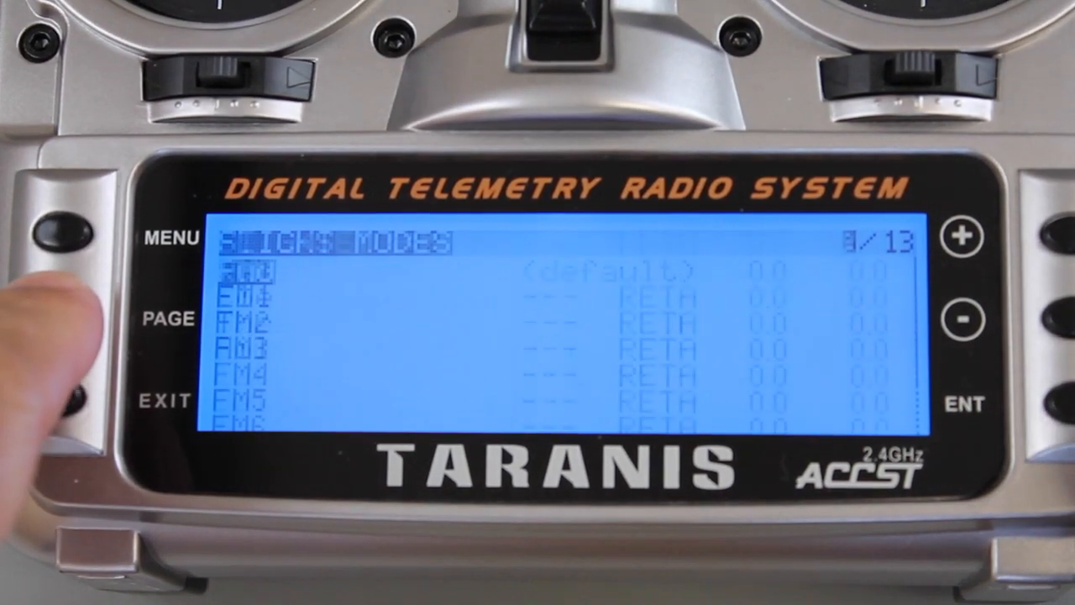
On the Taranis, add a CH5 mix sourced from the S1 knob at weight 100.
{"action": "left_click", "coordinate": [167, 318]}
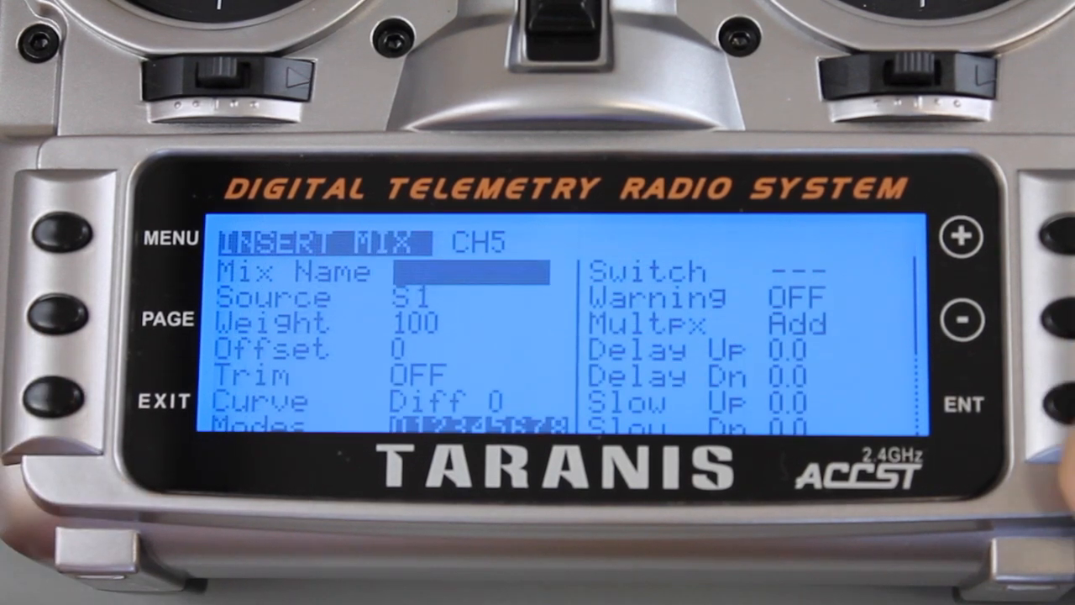
{"action": "key", "text": "Down"}
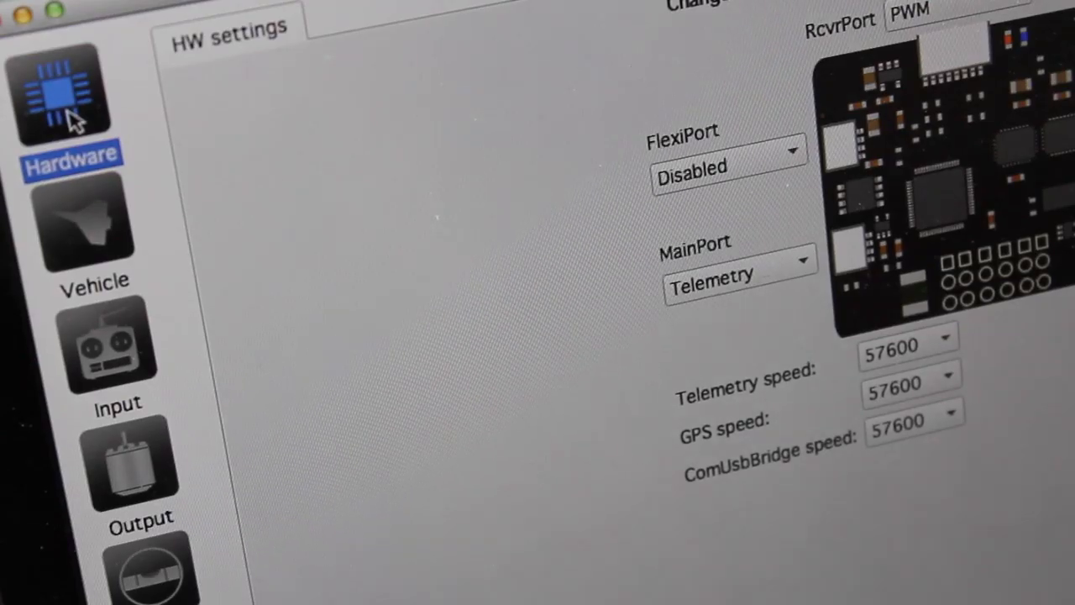
{"action": "mouse_move", "coordinate": [117, 353]}
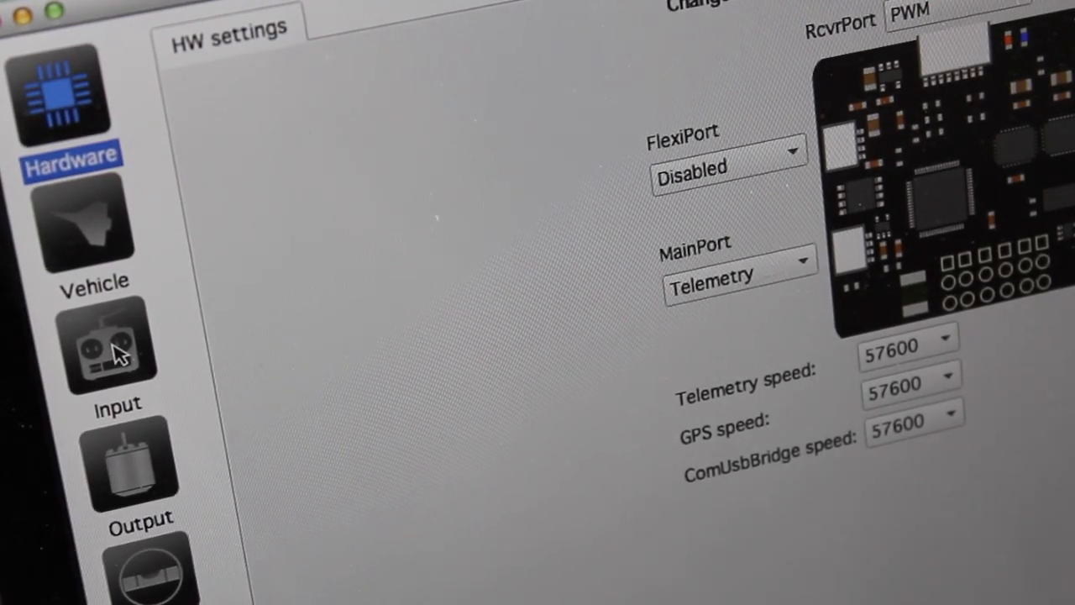
Launch the RC Input configuration wizard and acknowledge the always-disarmed notice.
{"action": "left_click", "coordinate": [109, 348]}
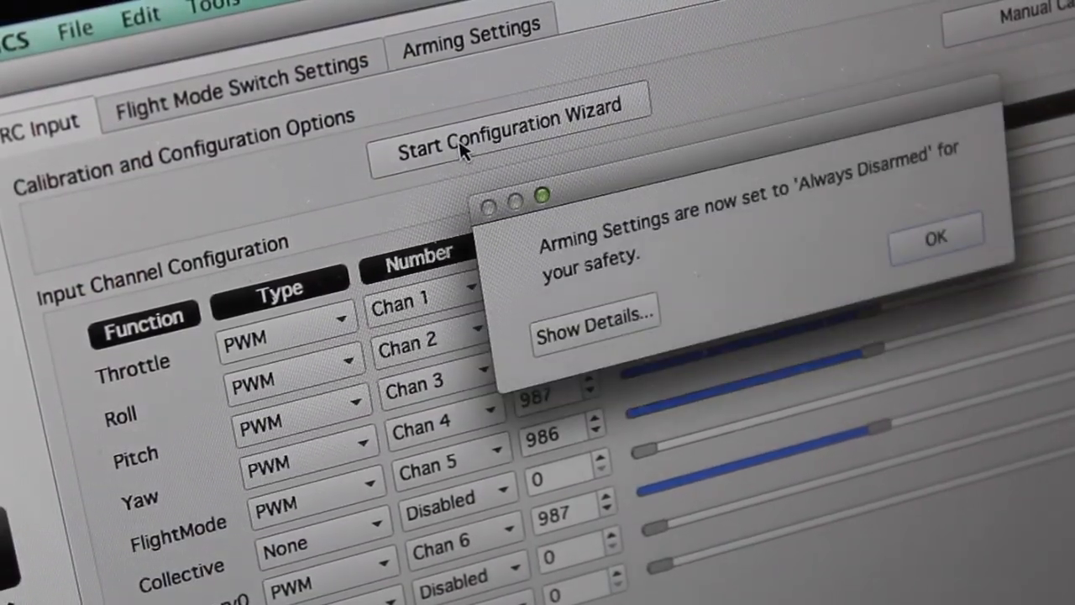
{"action": "left_click", "coordinate": [935, 237]}
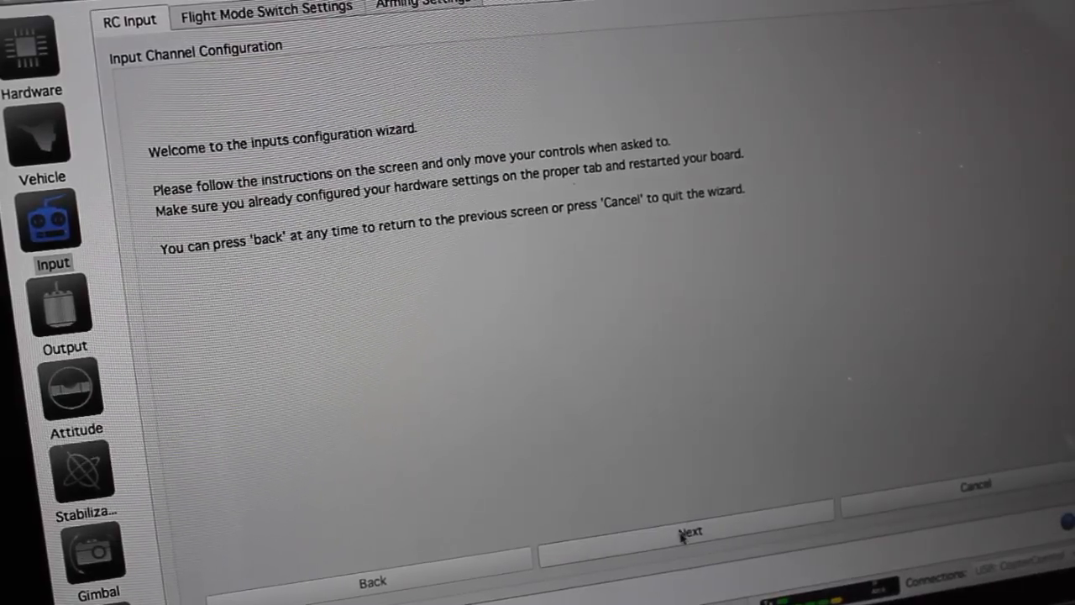
Choose an Acro, Mode 2 transmitter, map the sticks, and skip Accessory1 and Accessory2.
{"action": "left_click", "coordinate": [690, 530]}
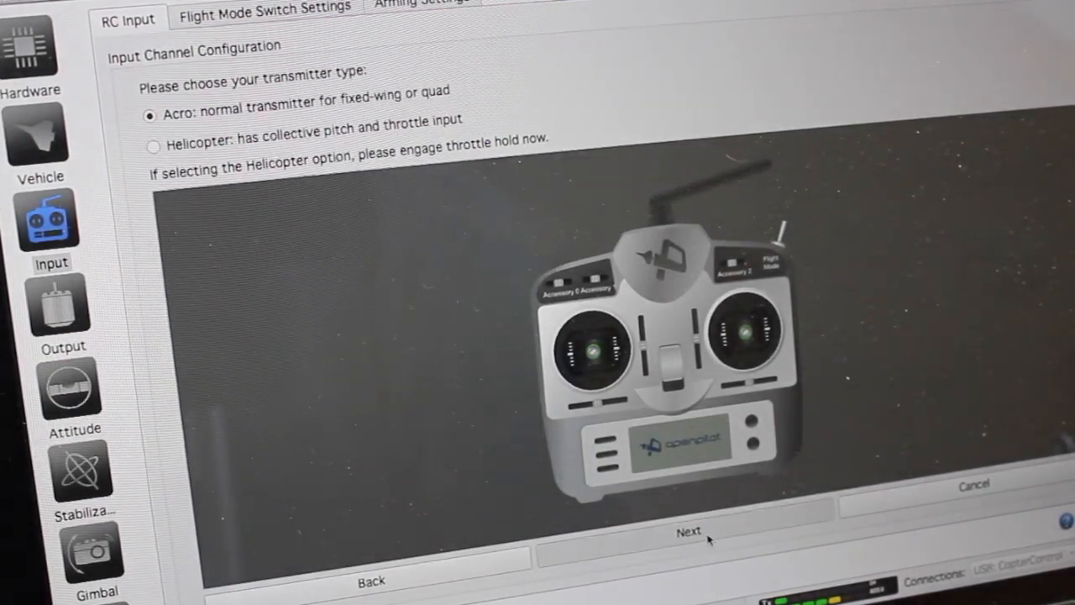
{"action": "left_click", "coordinate": [688, 531]}
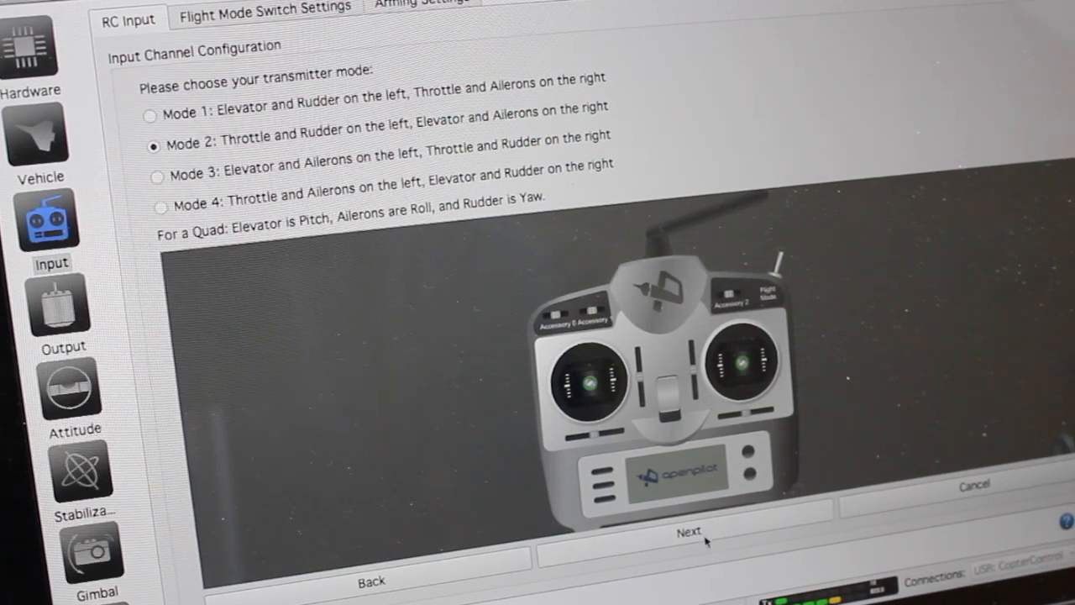
{"action": "left_click", "coordinate": [689, 531]}
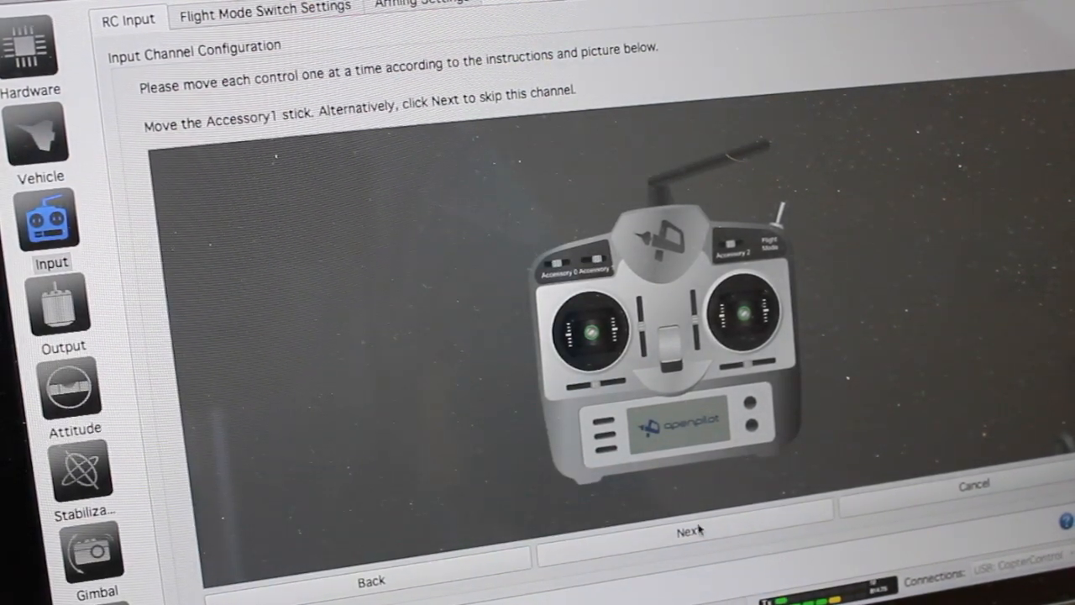
{"action": "left_click", "coordinate": [688, 532]}
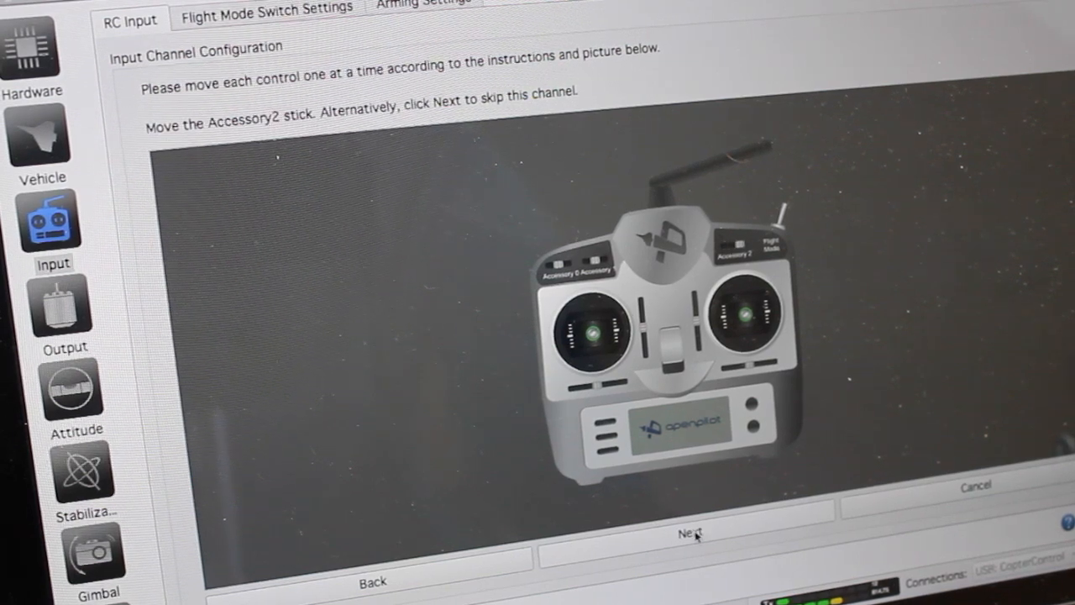
{"action": "left_click", "coordinate": [688, 532]}
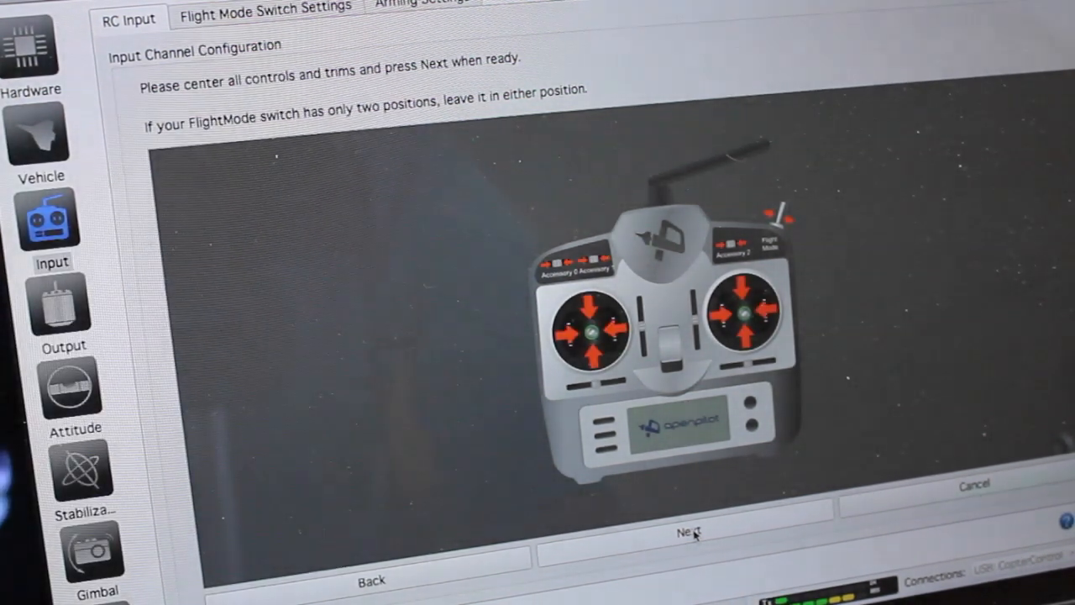
Confirm all controls and trims are centred to finish the input wizard.
{"action": "left_click", "coordinate": [688, 531]}
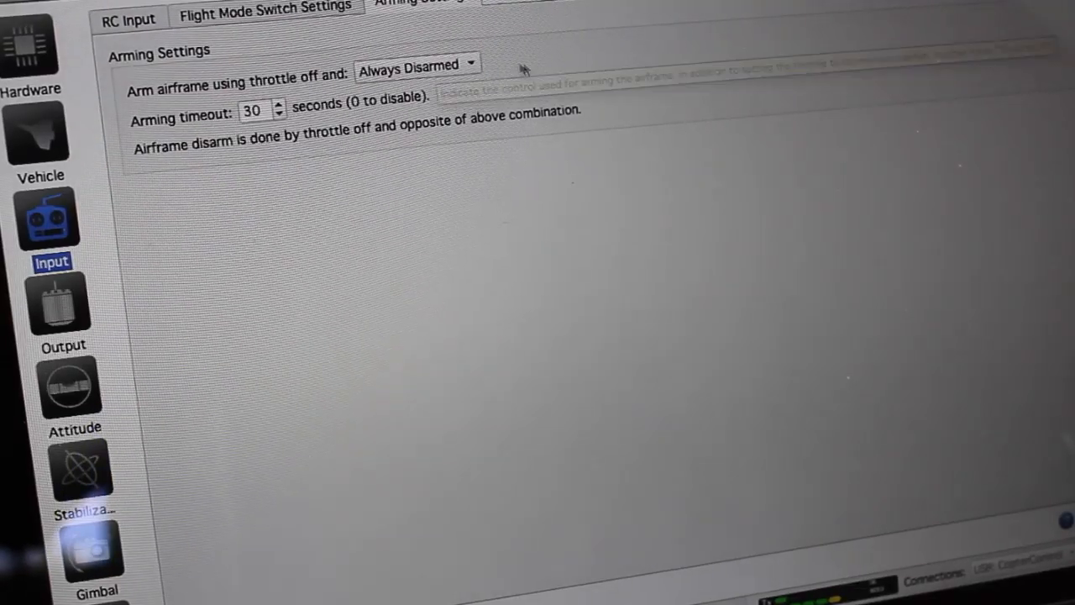
Set the arming gesture to throttle off plus Yaw Right.
{"action": "left_click", "coordinate": [414, 65]}
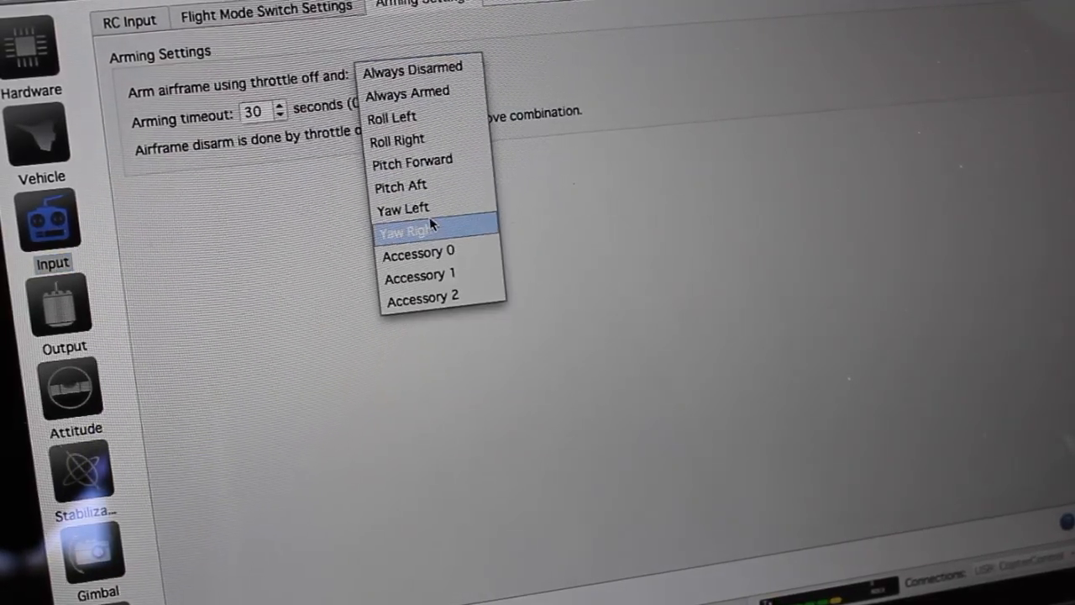
{"action": "left_click", "coordinate": [411, 231]}
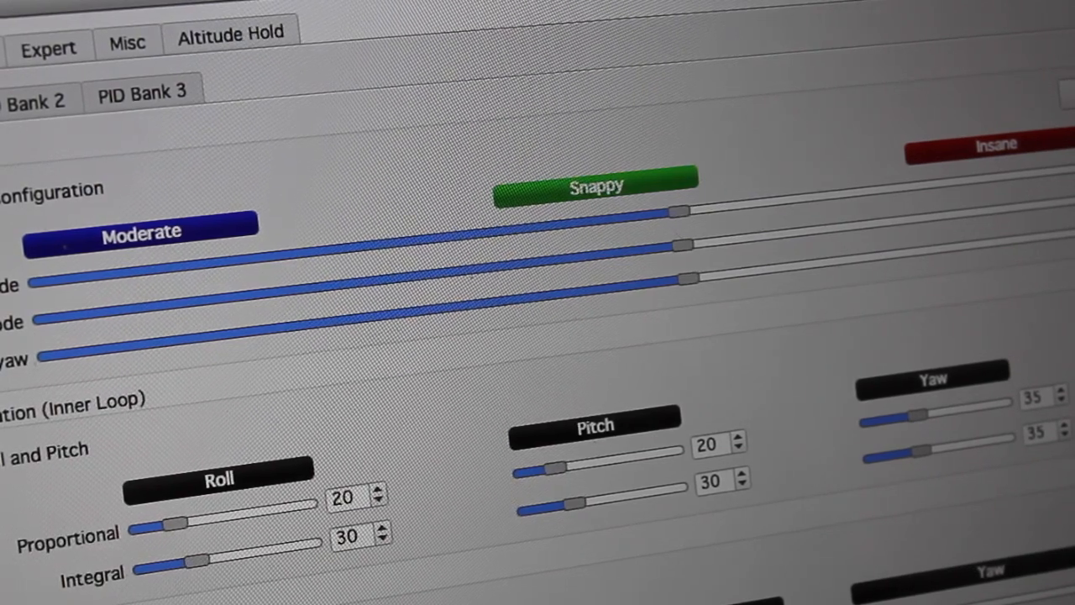
View the rate stabilization gains: roll and pitch proportional 20, integral 30.
{"action": "left_click", "coordinate": [79, 377]}
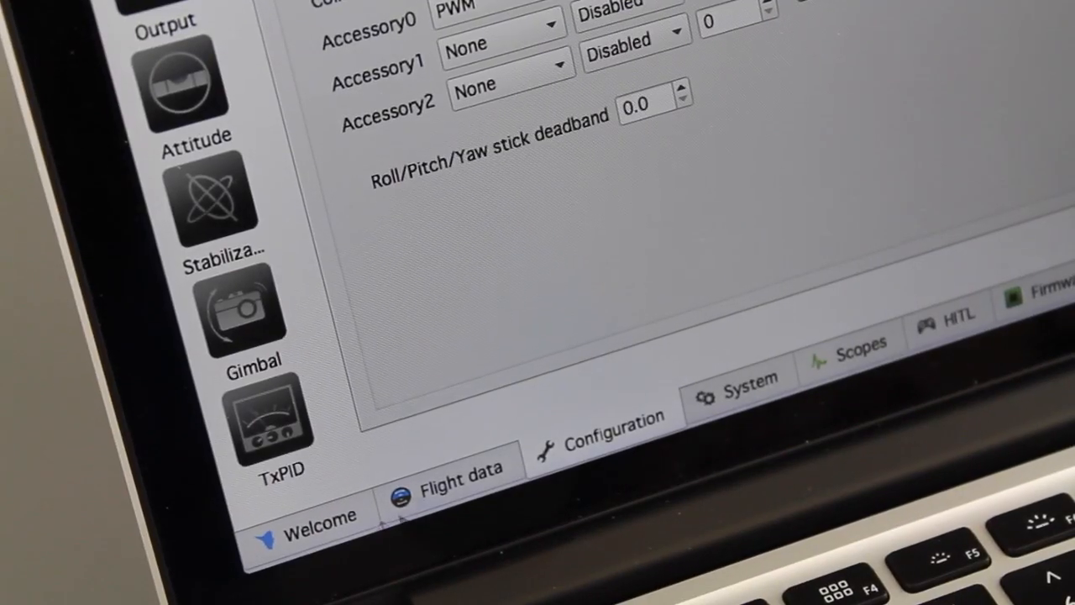
Open the TxPID module settings page.
{"action": "left_click", "coordinate": [269, 412]}
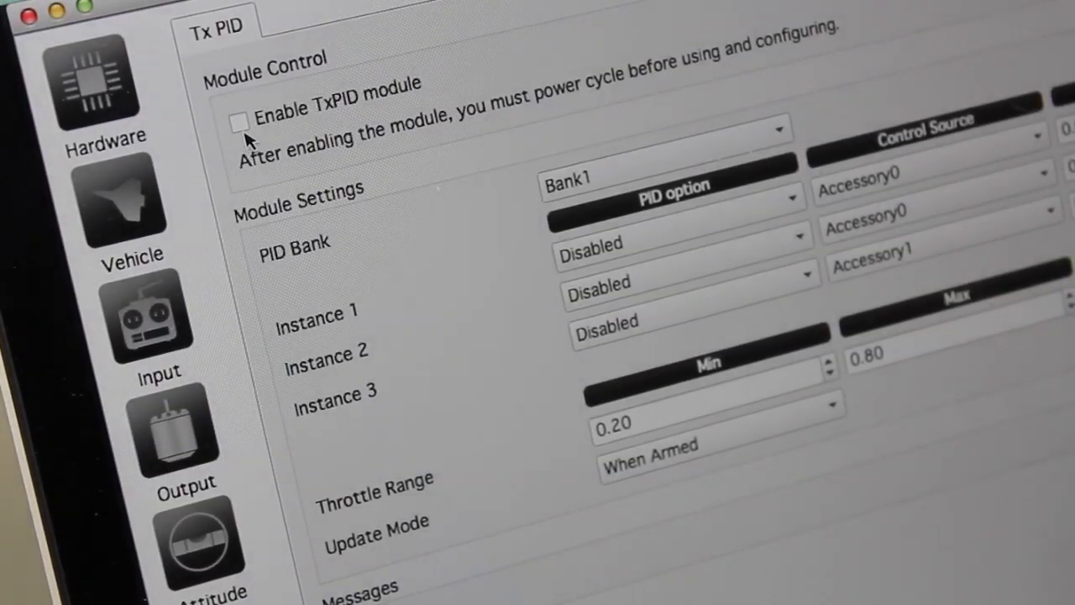
Enable TxPID with Instance 1 tuning Roll+Pitch Rate.Kp via Accessory0, range 0.002–0.009.
{"action": "left_click", "coordinate": [240, 120]}
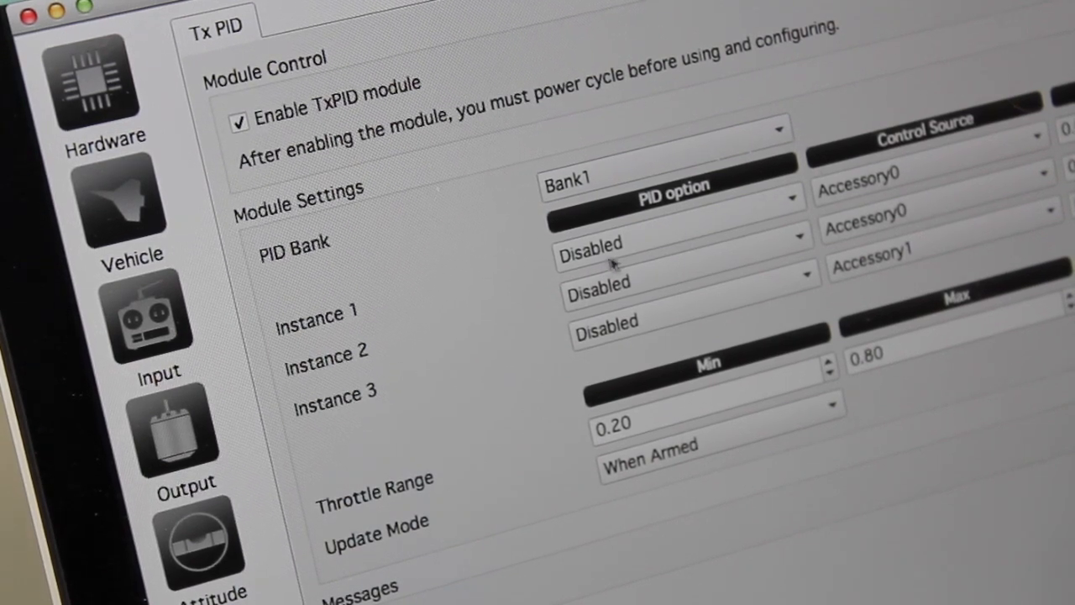
{"action": "left_click", "coordinate": [672, 198]}
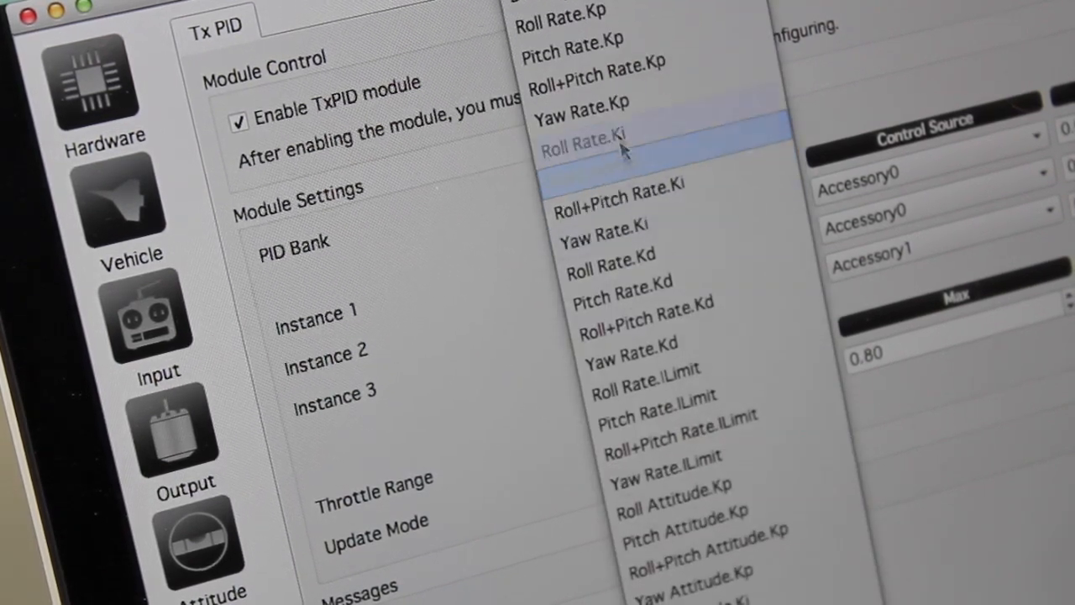
{"action": "mouse_move", "coordinate": [663, 72]}
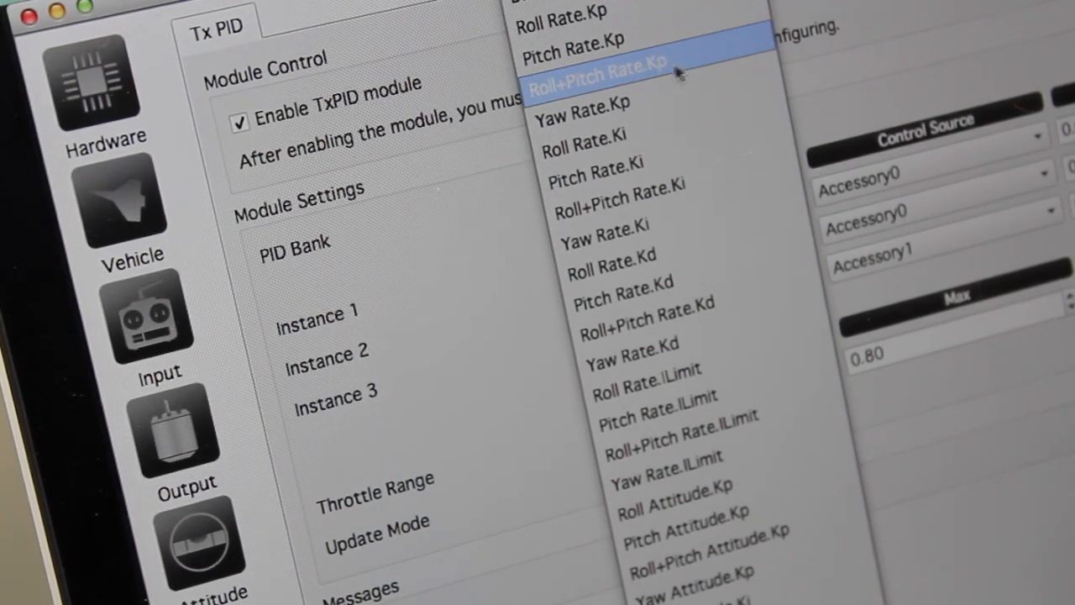
{"action": "left_click", "coordinate": [597, 65]}
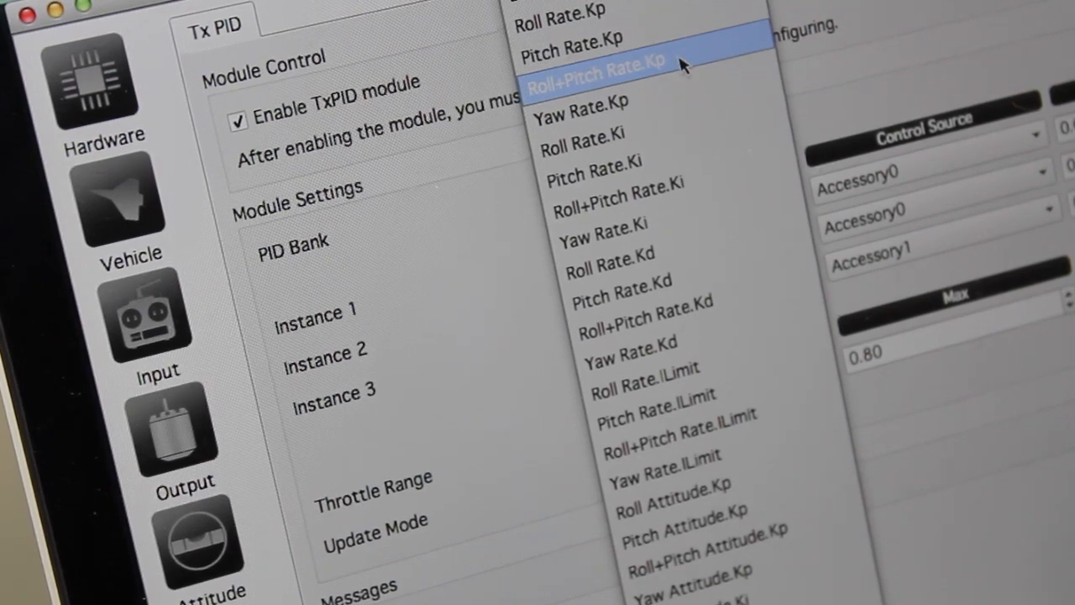
{"action": "left_click", "coordinate": [595, 61]}
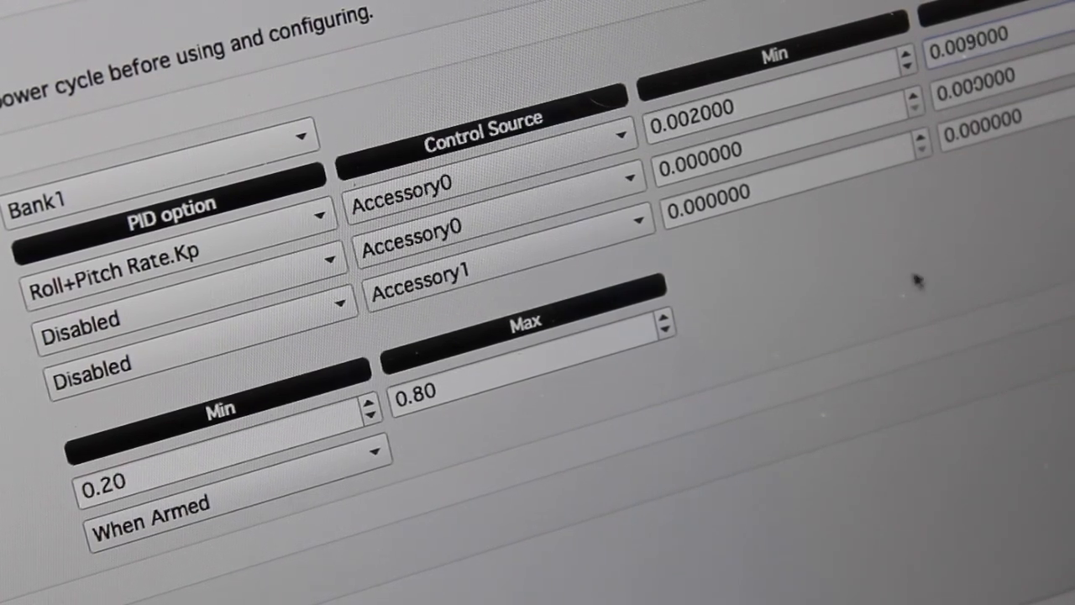
{"action": "mouse_move", "coordinate": [991, 315]}
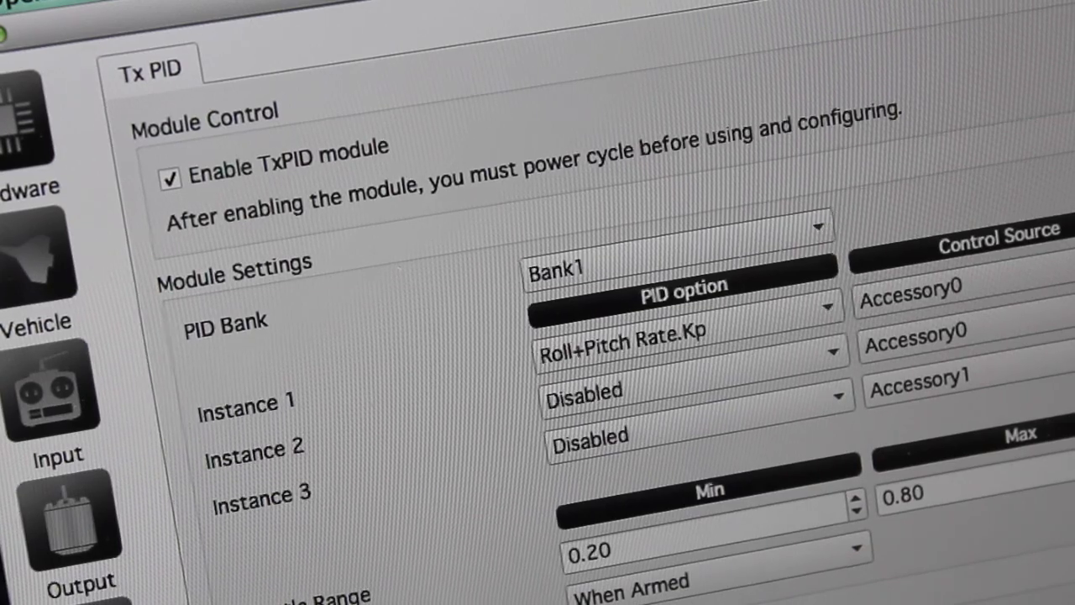
{"action": "scroll", "scroll_direction": "down", "scroll_amount": 3}
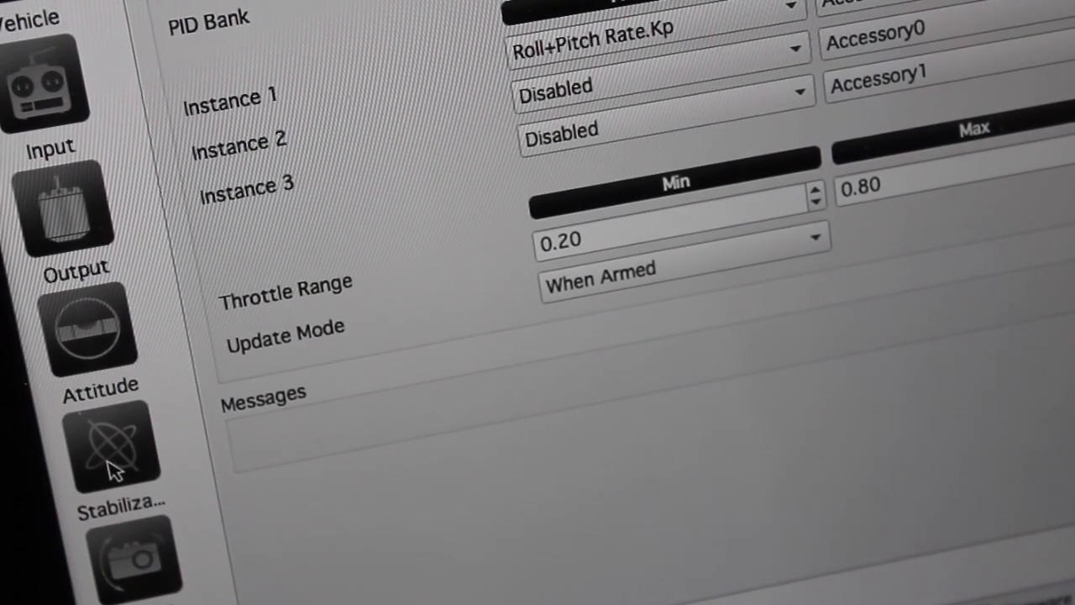
View the inner-loop gains: roll and pitch proportional 0.00300, integral 0.000020.
{"action": "left_click", "coordinate": [114, 445]}
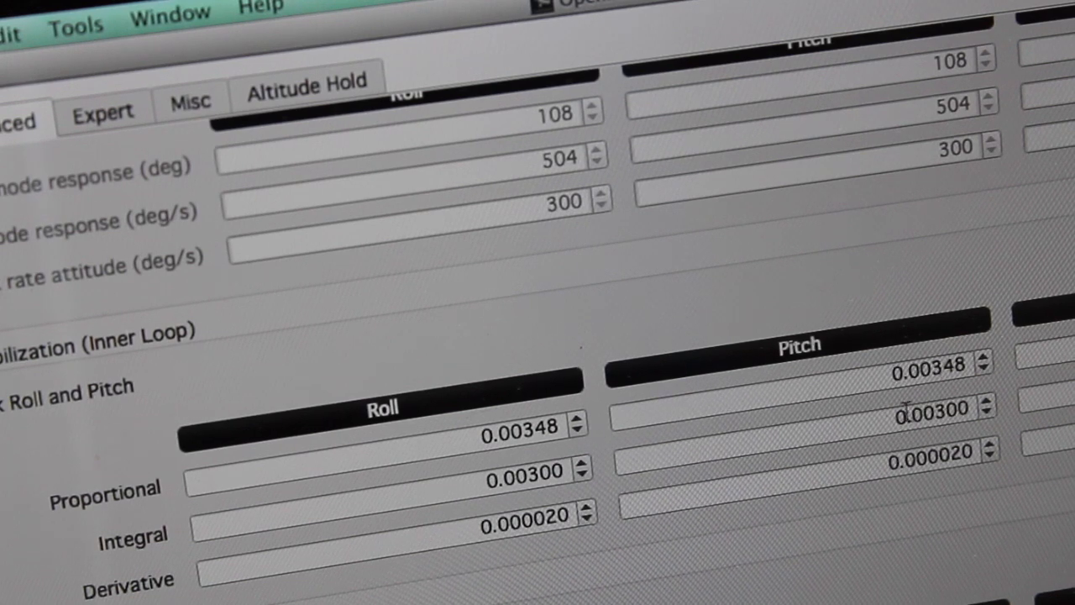
{"action": "mouse_move", "coordinate": [903, 387]}
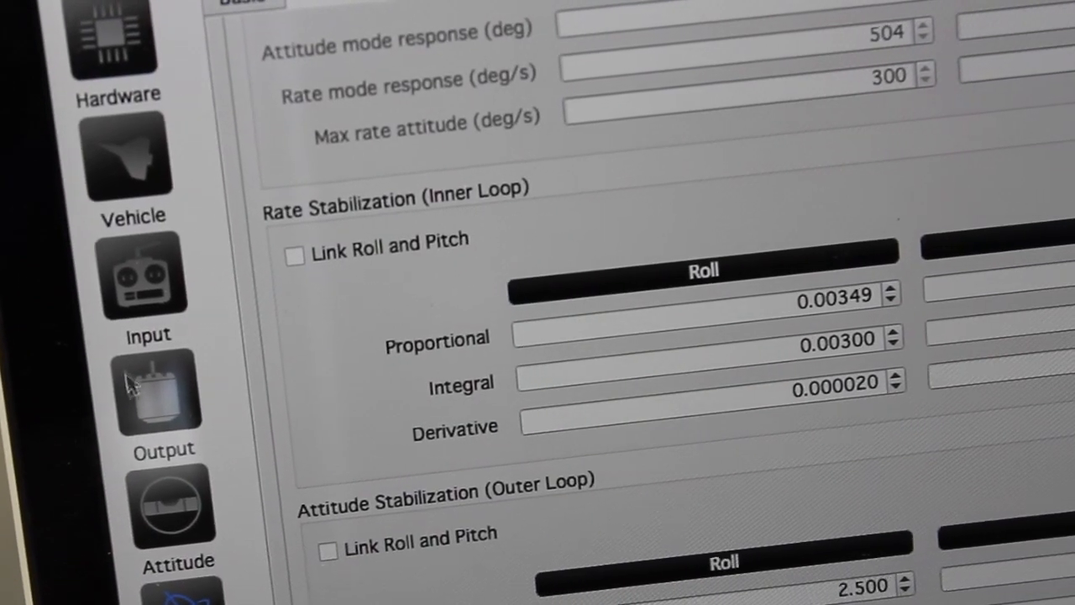
Adjust the input channel Number dropdown, then untick Enable TxPID module.
{"action": "left_click", "coordinate": [142, 278]}
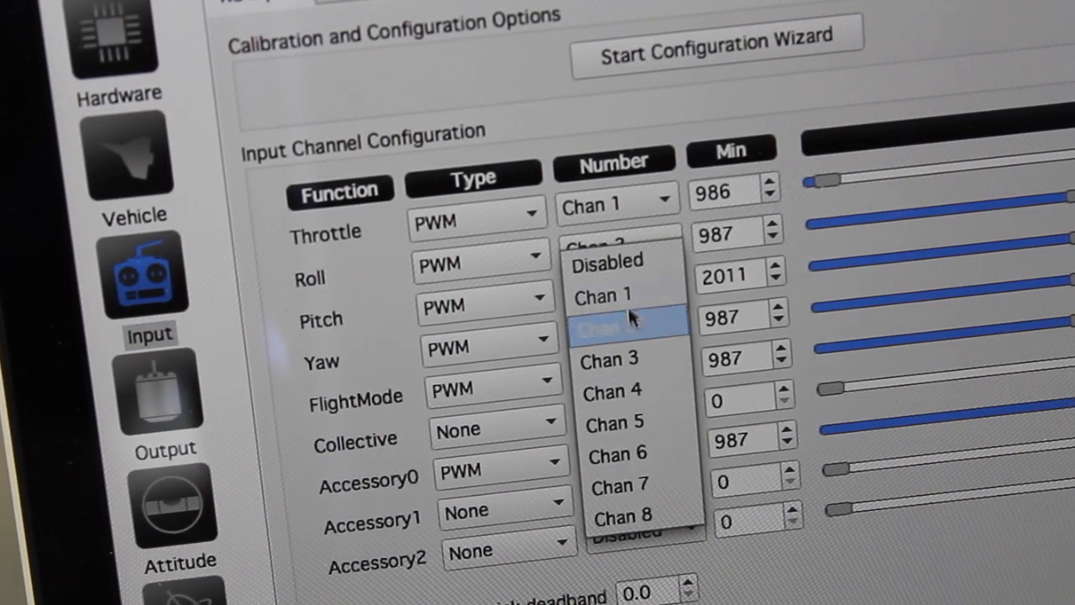
{"action": "left_click", "coordinate": [603, 321]}
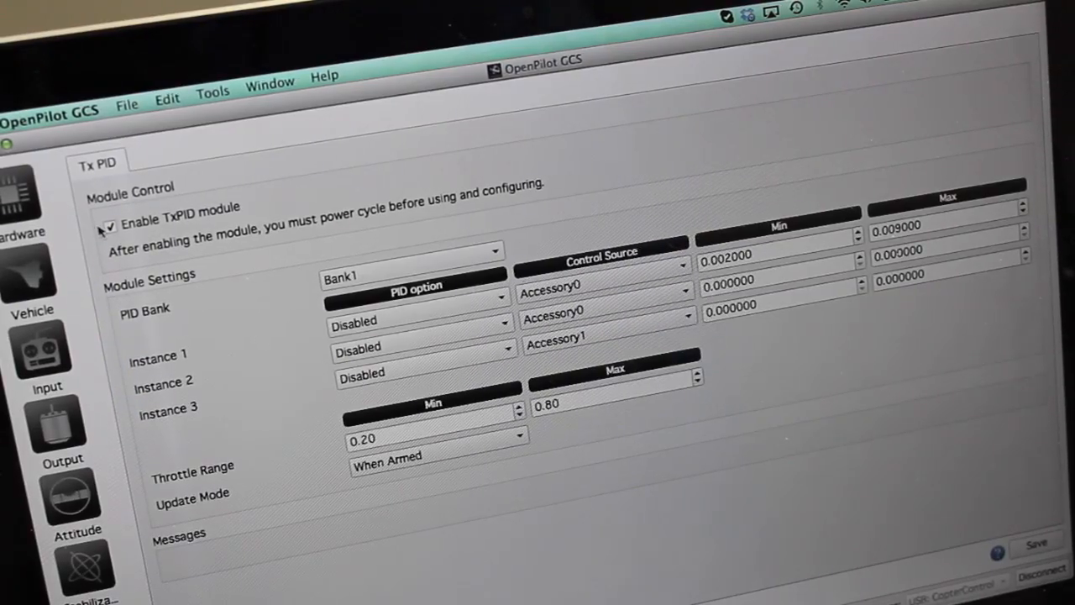
{"action": "left_click", "coordinate": [110, 227]}
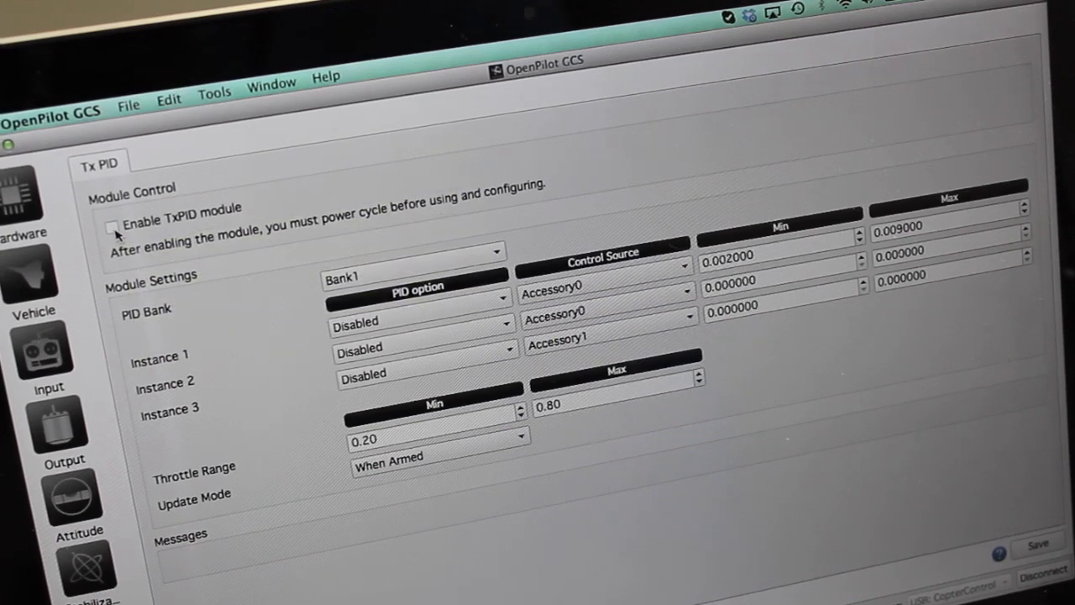